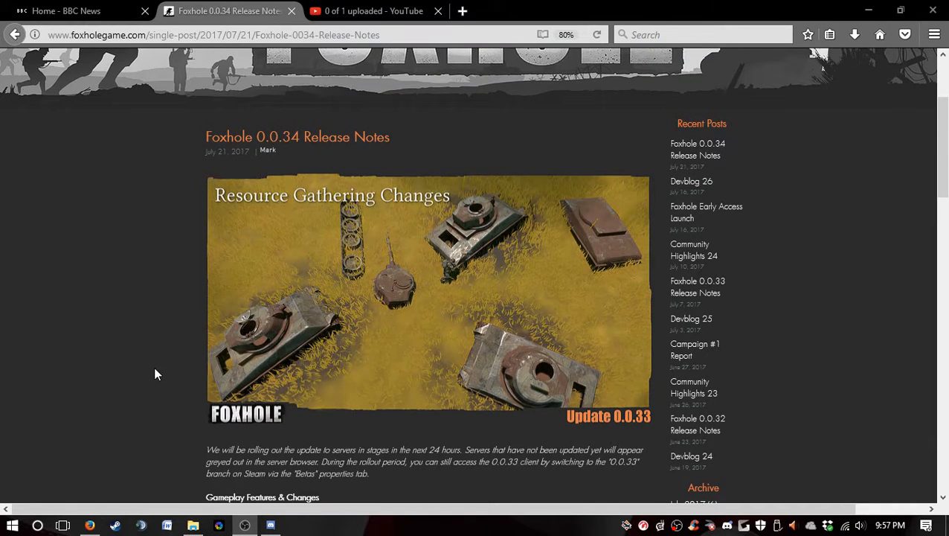
- Scroll up so the FOXHOLE banner at the top of the 0.0.34 release notes is visible
scroll(up, 3)
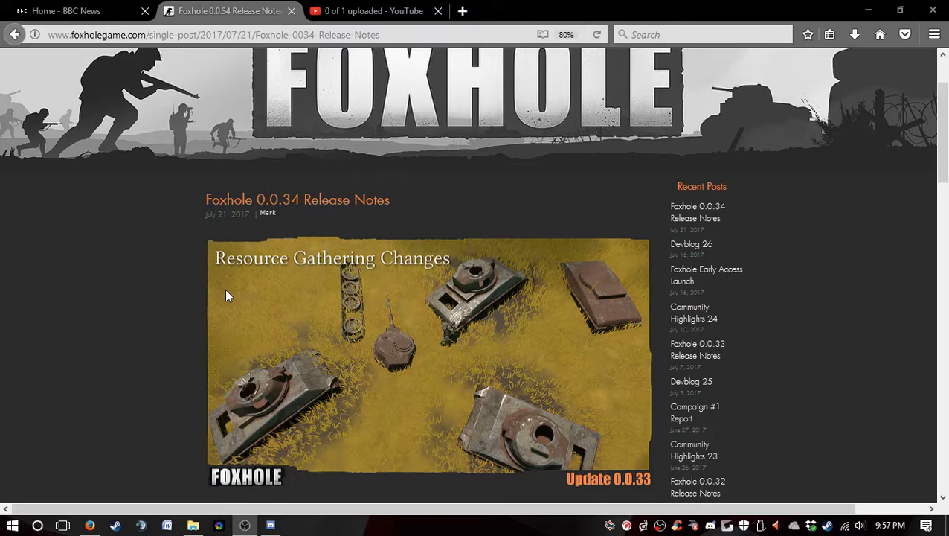
- Scroll down to the intro paragraph and the start of Gameplay Features & Changes
scroll(down, 3)
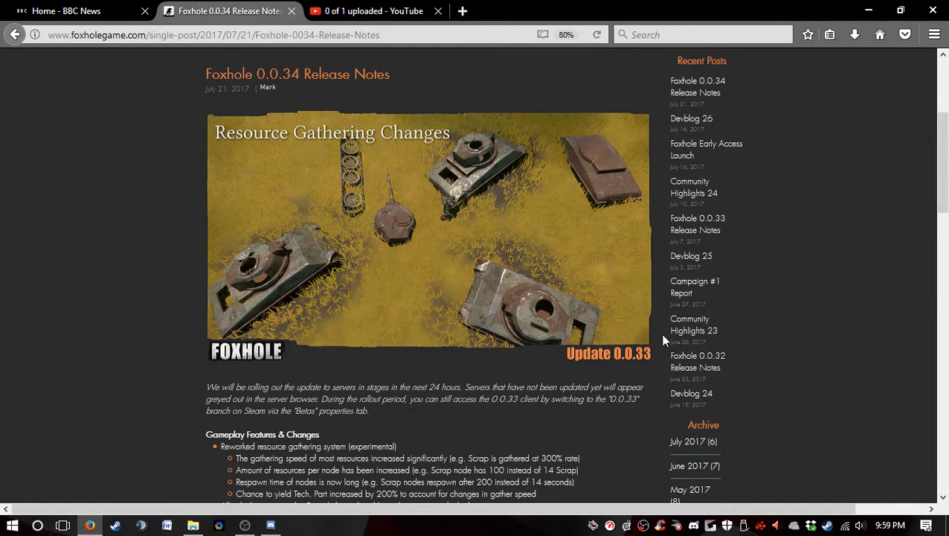
mouse_move(345, 142)
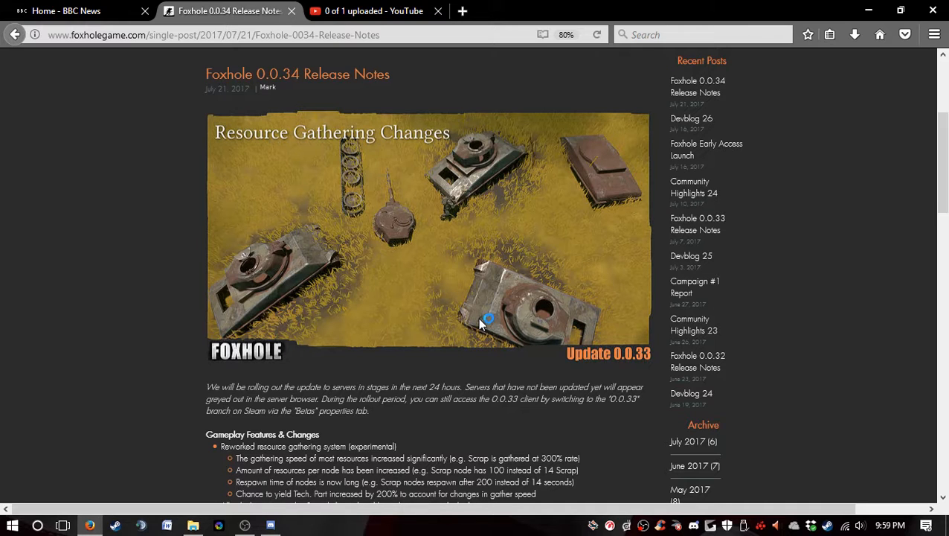
mouse_move(512, 267)
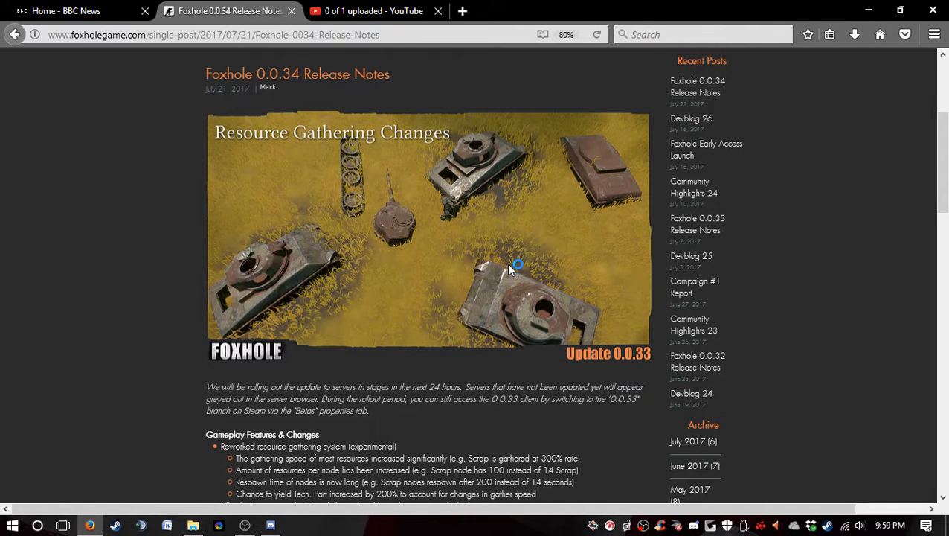
mouse_move(497, 296)
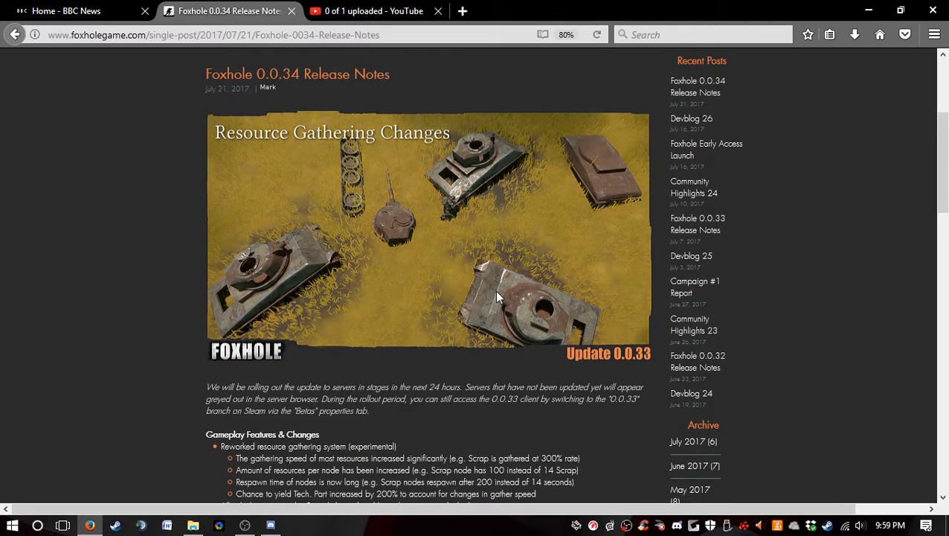
mouse_move(515, 348)
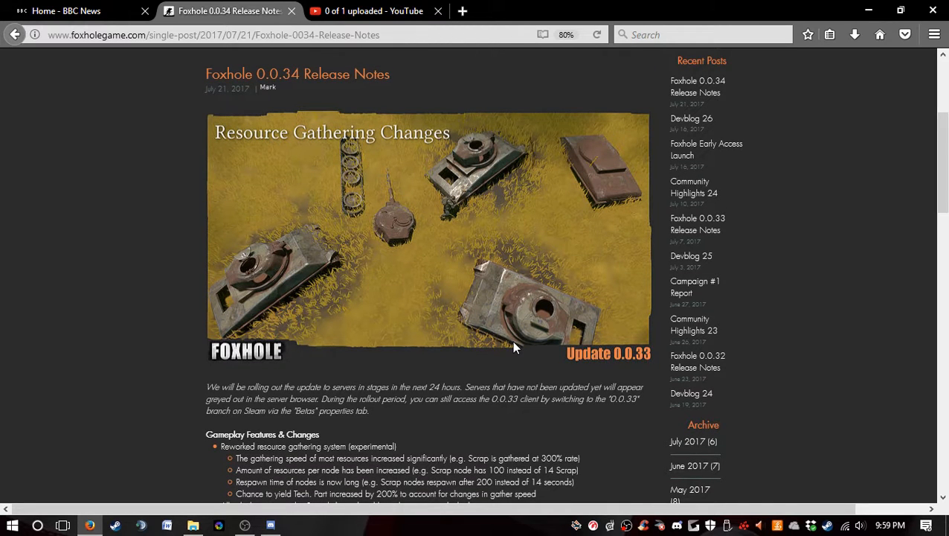
mouse_move(407, 203)
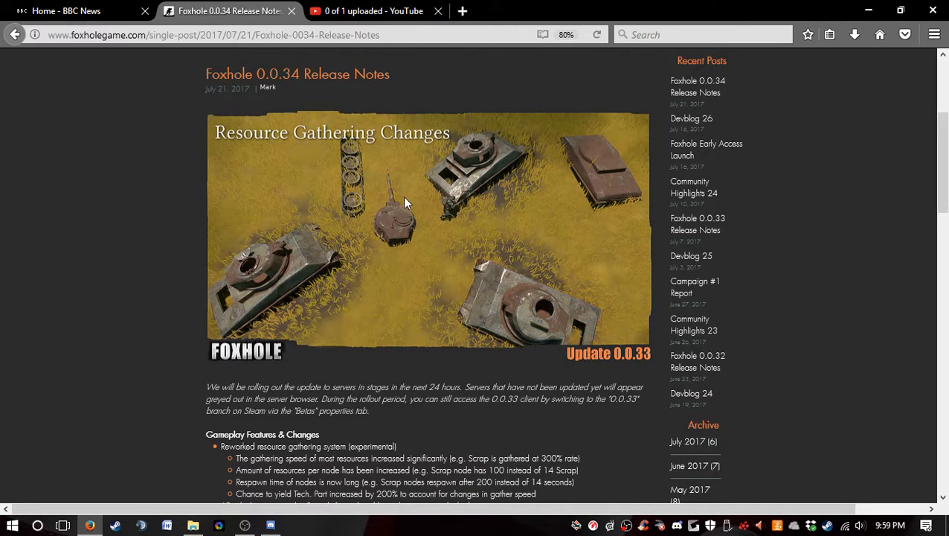
mouse_move(446, 229)
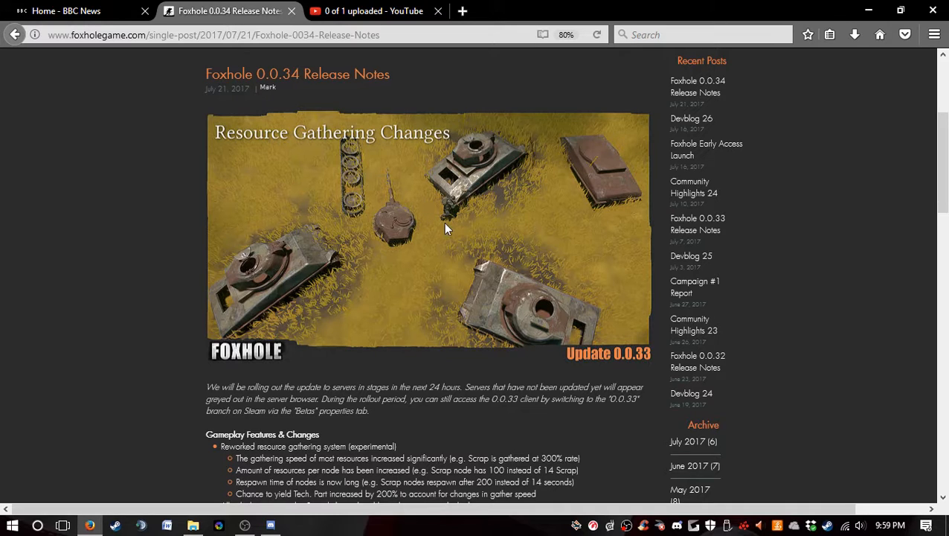
mouse_move(500, 199)
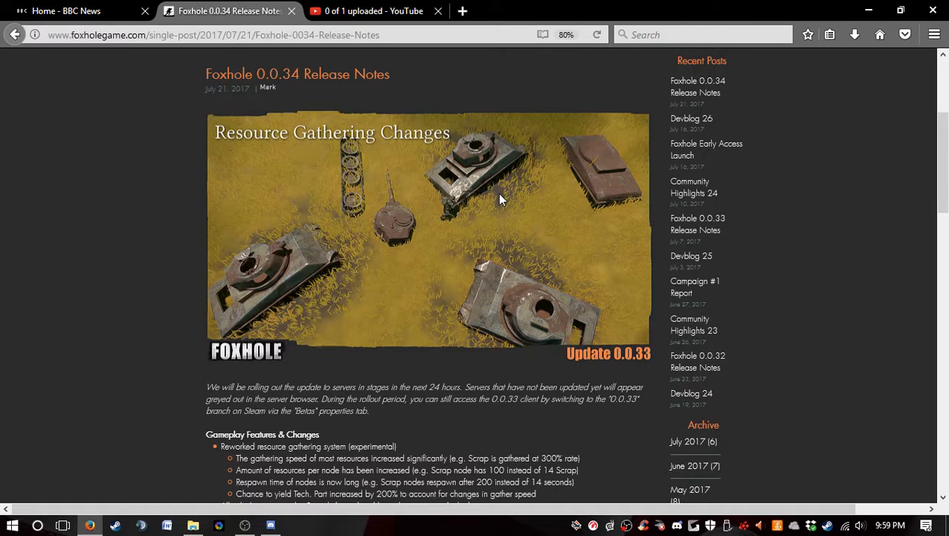
mouse_move(450, 363)
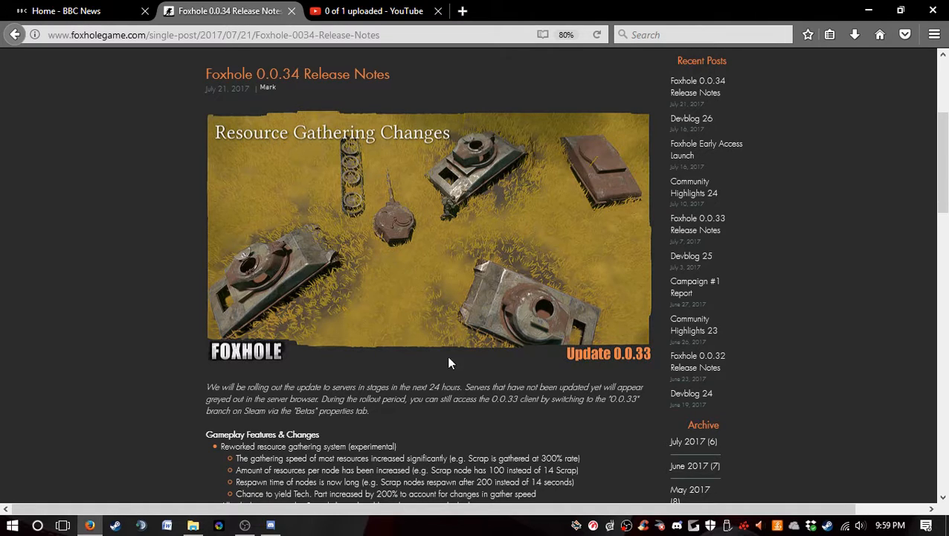
mouse_move(458, 290)
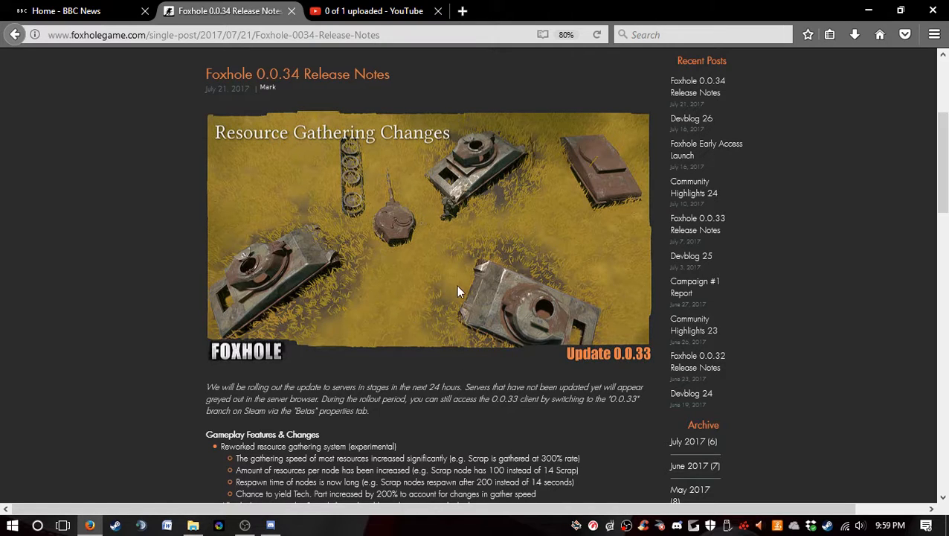
mouse_move(583, 296)
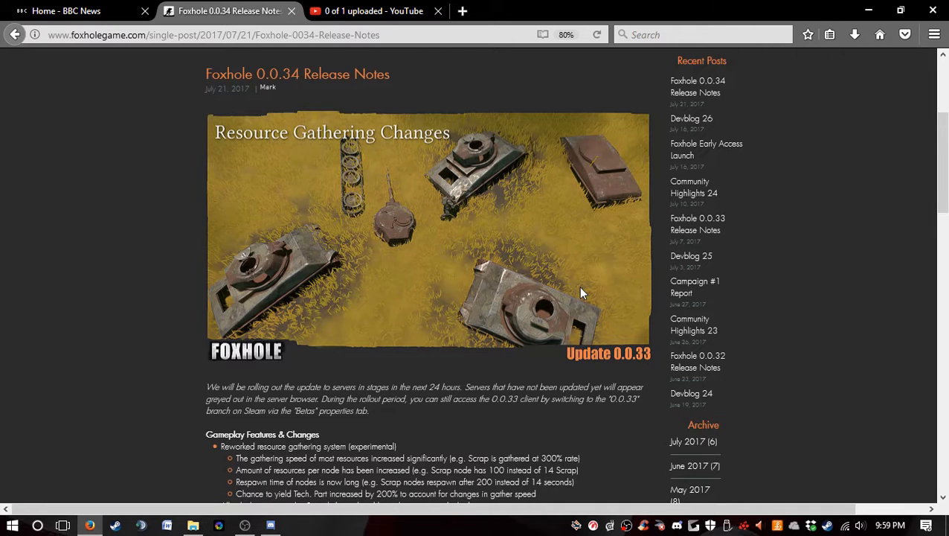
- Scroll around the post and settle back at its title and header image
scroll(down, 3)
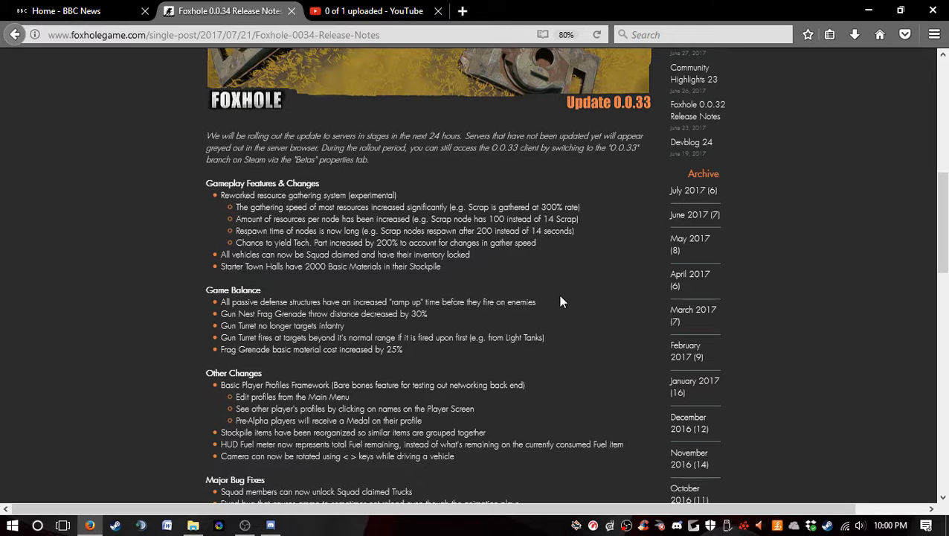
scroll(down, 3)
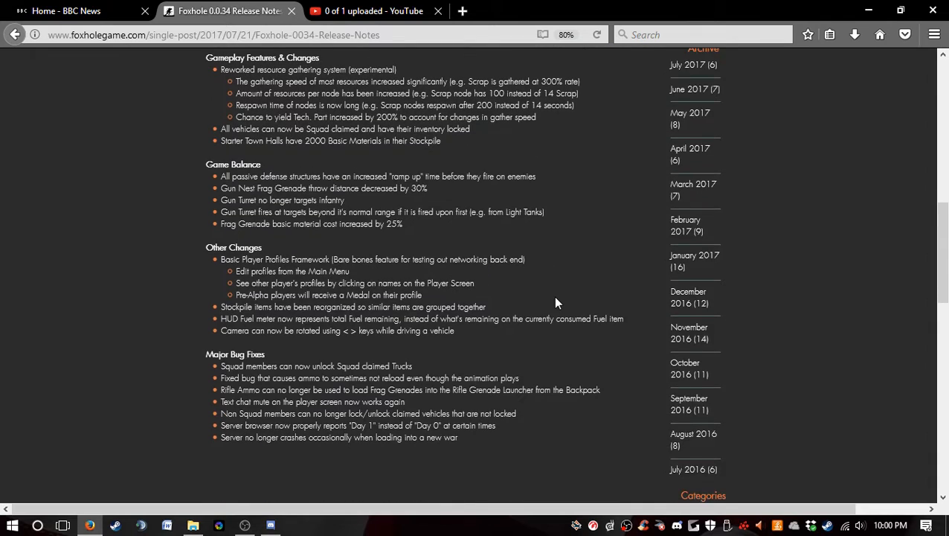
scroll(up, 3)
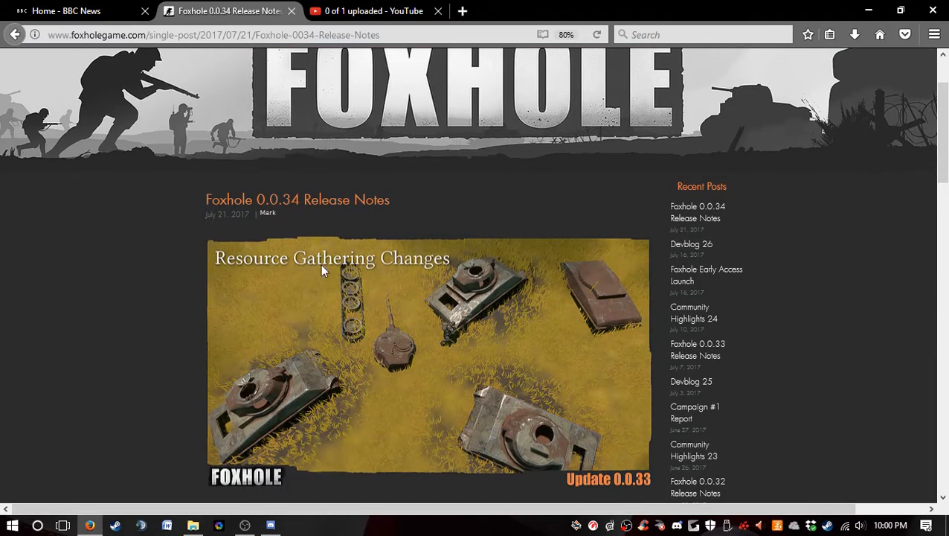
- Scroll down past the header image to Gameplay Features & Changes and Game Balance
scroll(down, 3)
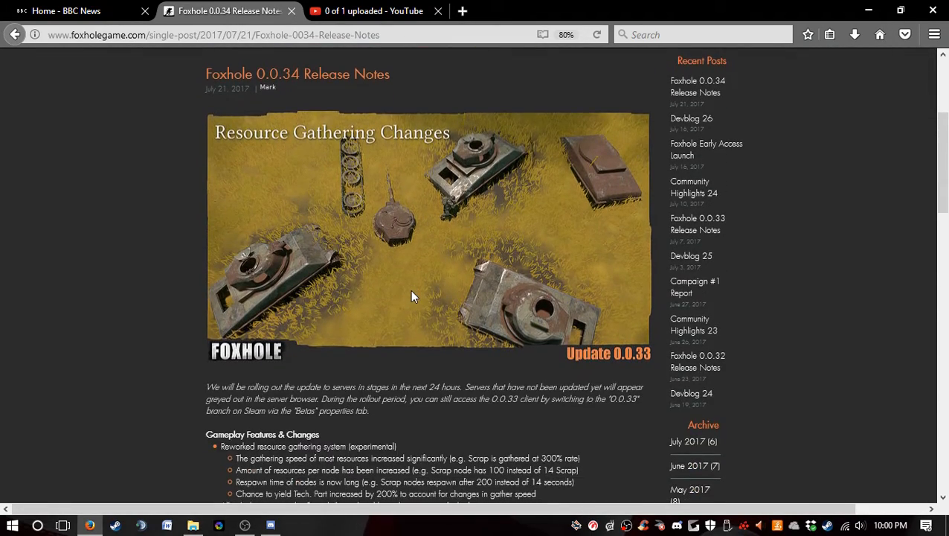
scroll(down, 3)
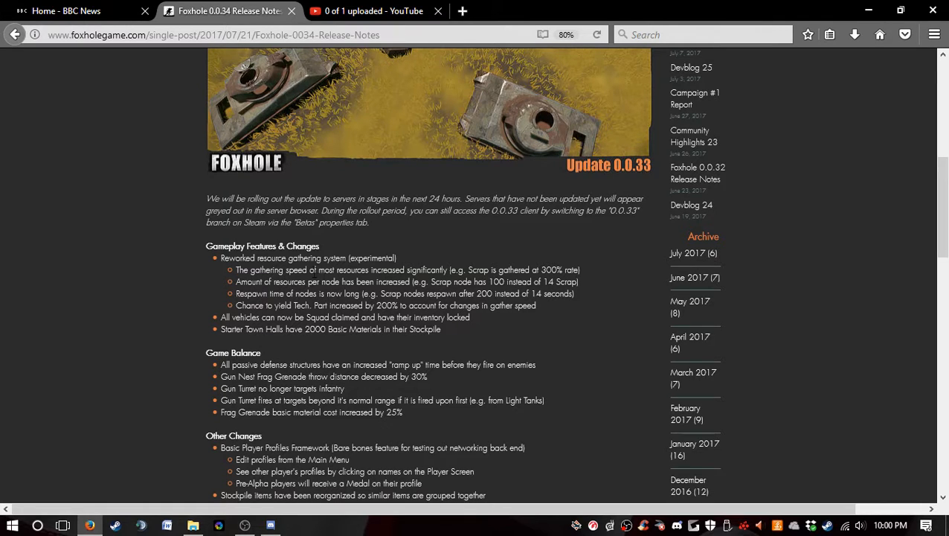
- Select the 'Starter Town Halls have 2000 Basic Materials' bullet and dismiss the CCleaner alert
double_click(325, 269)
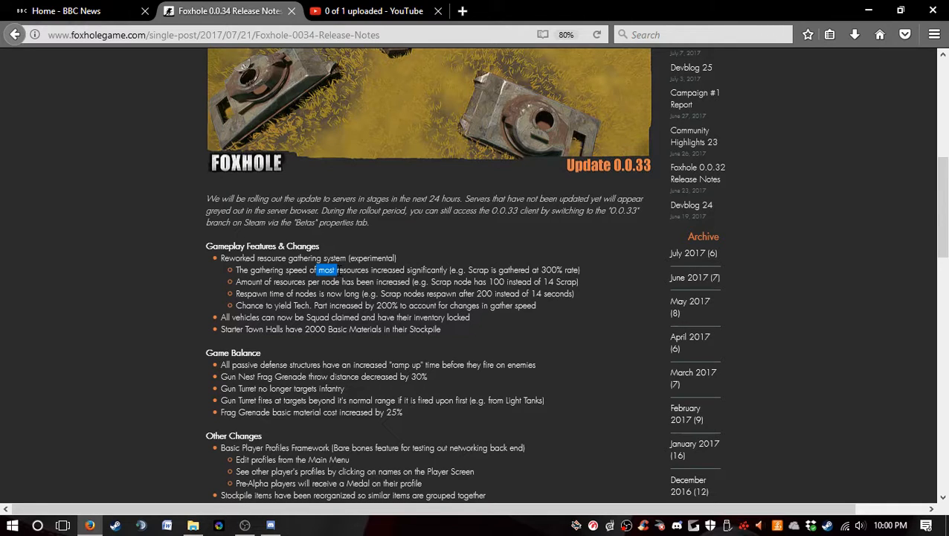
drag(326, 269, 560, 269)
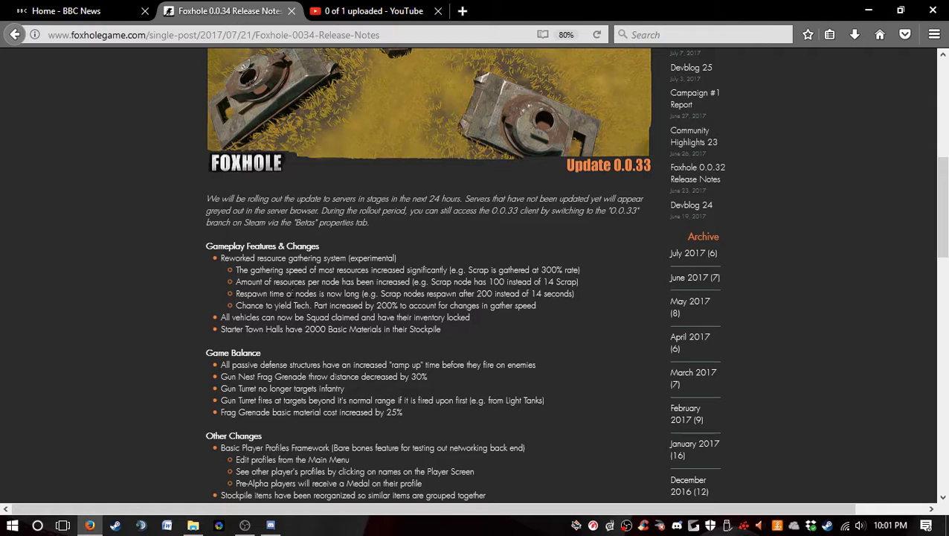
drag(235, 293, 535, 305)
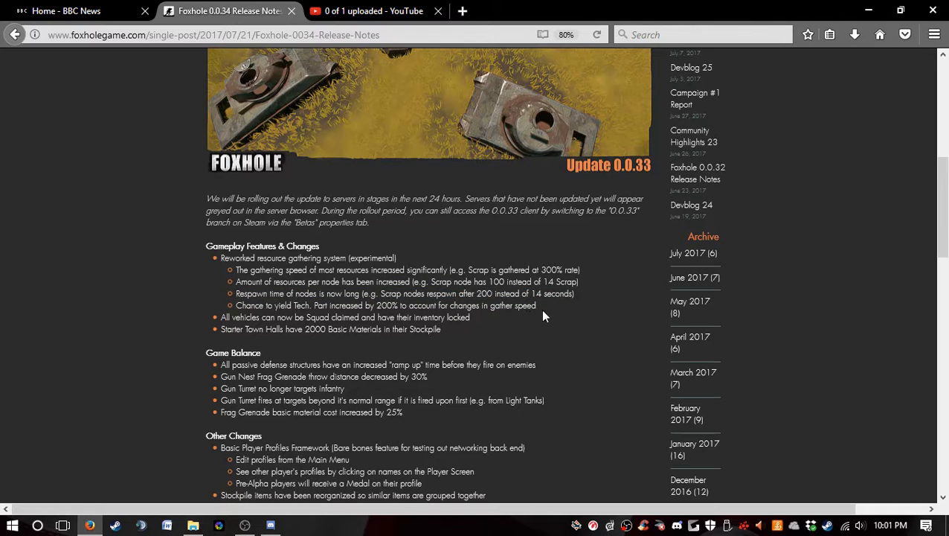
mouse_move(539, 313)
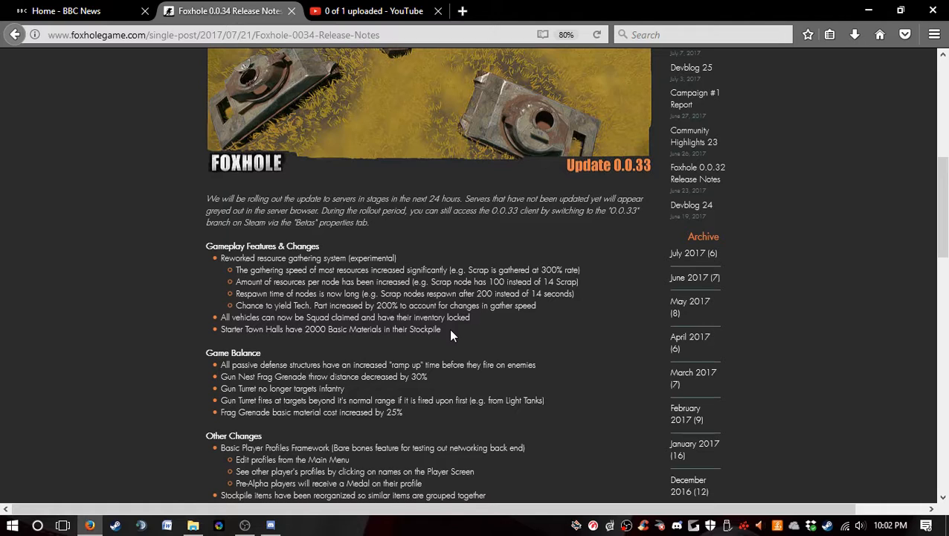
mouse_move(446, 334)
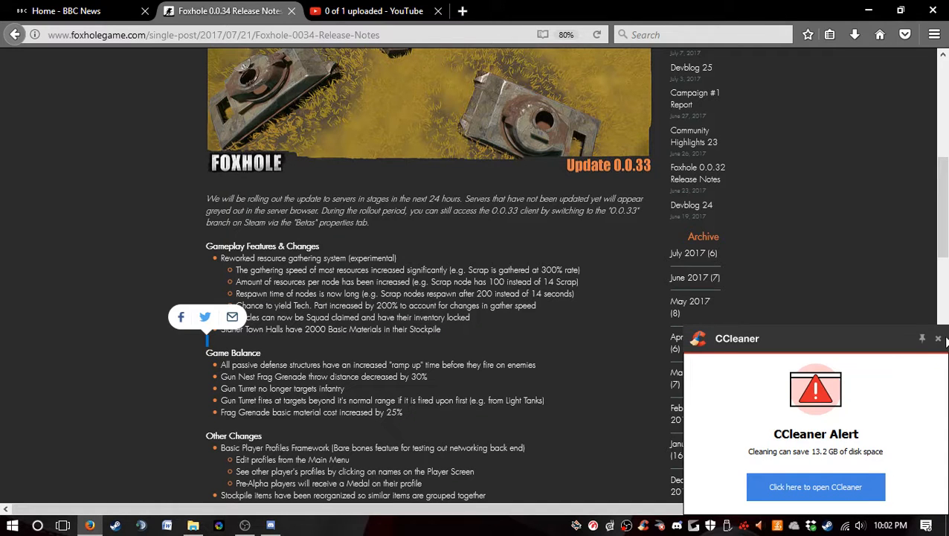
click(937, 338)
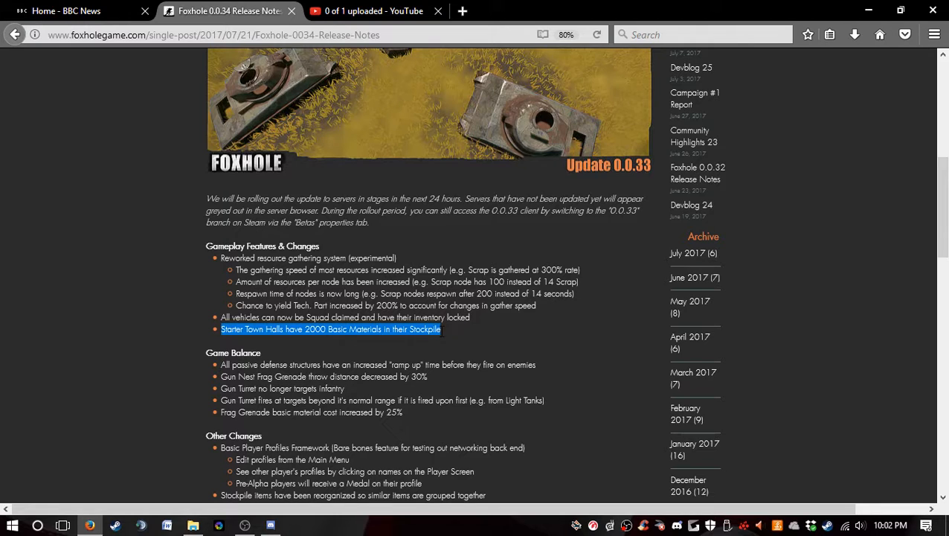
mouse_move(446, 336)
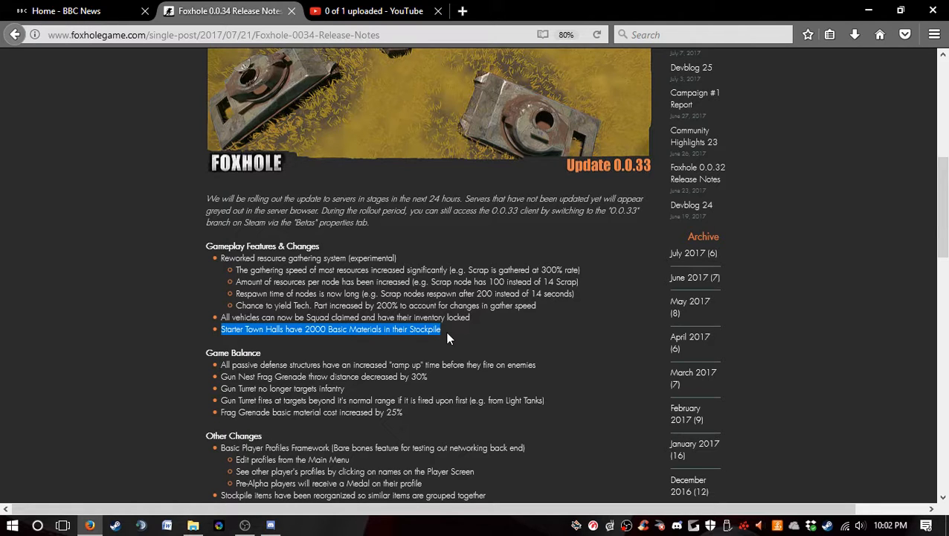
- Scroll down to the Other Changes and Major Bug Fixes lists
scroll(down, 3)
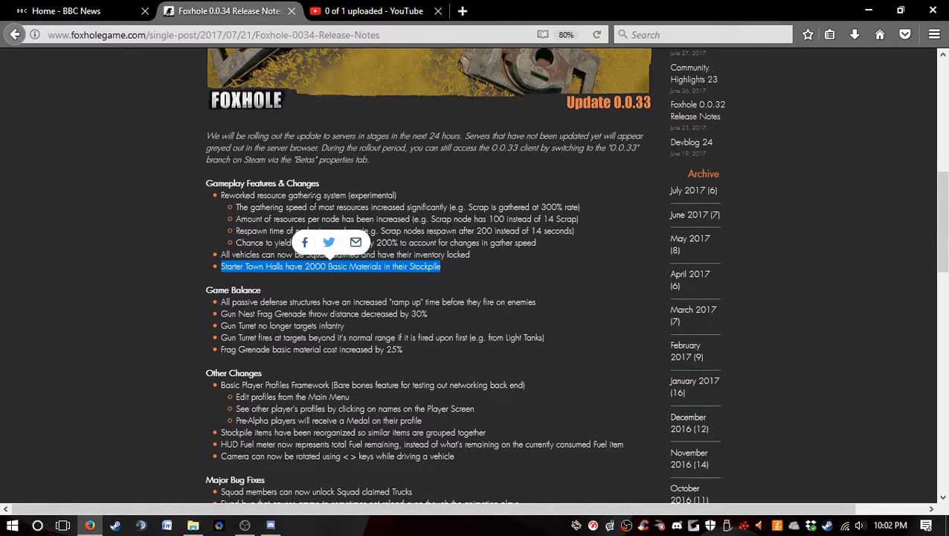
mouse_move(301, 288)
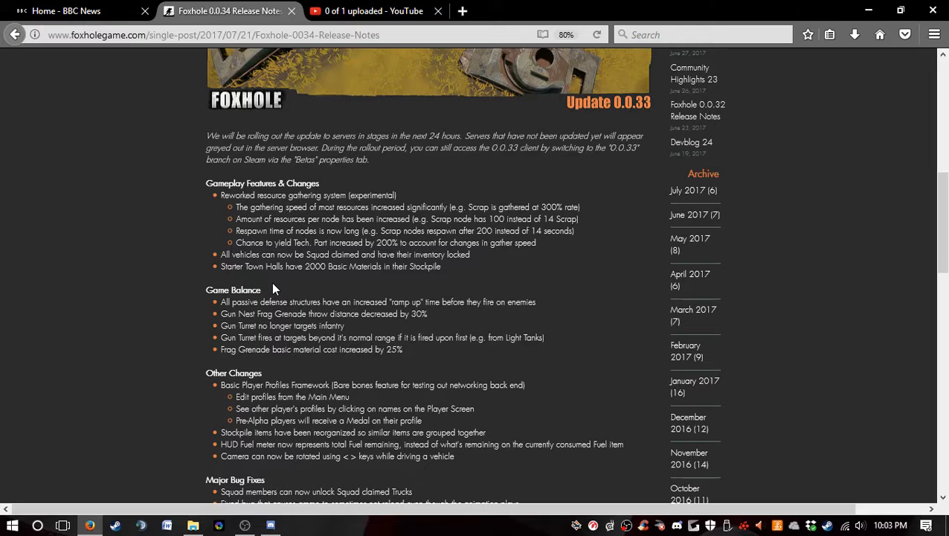
mouse_move(479, 250)
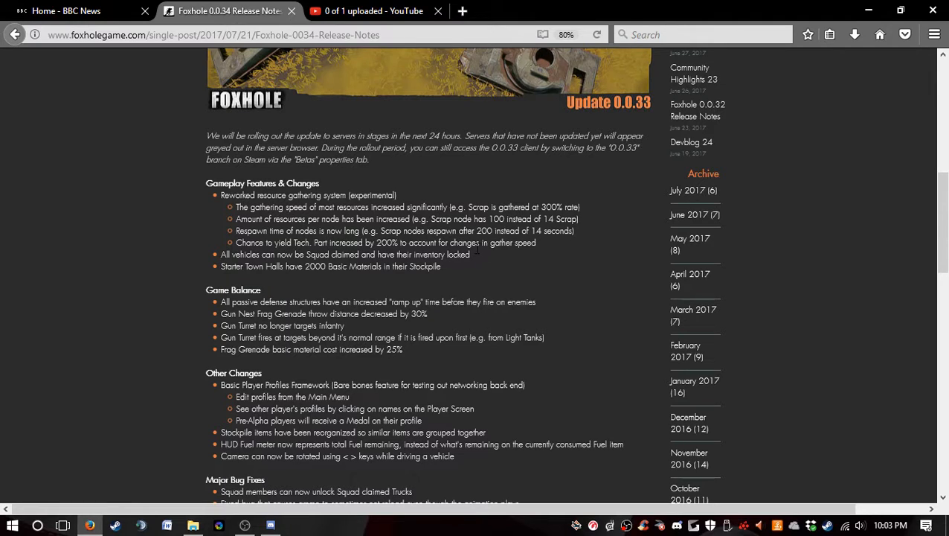
scroll(down, 3)
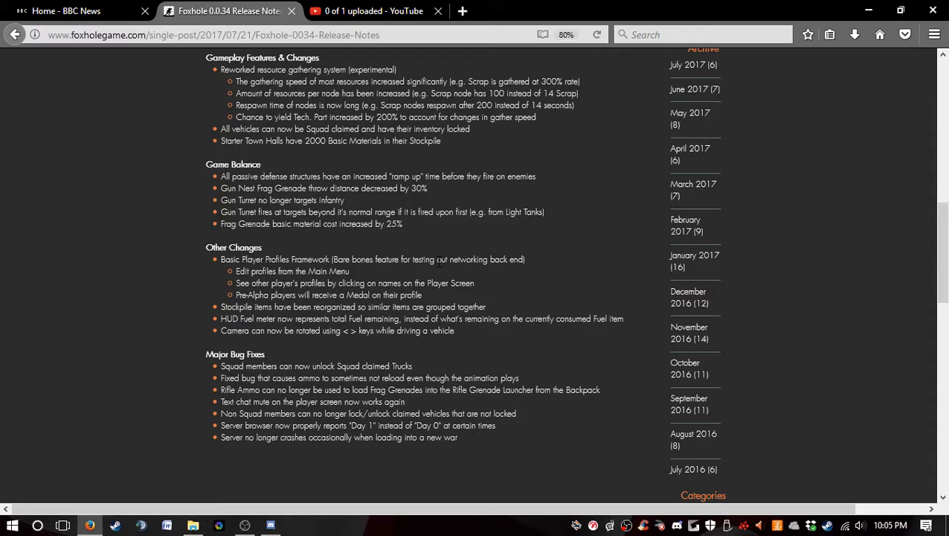
mouse_move(357, 208)
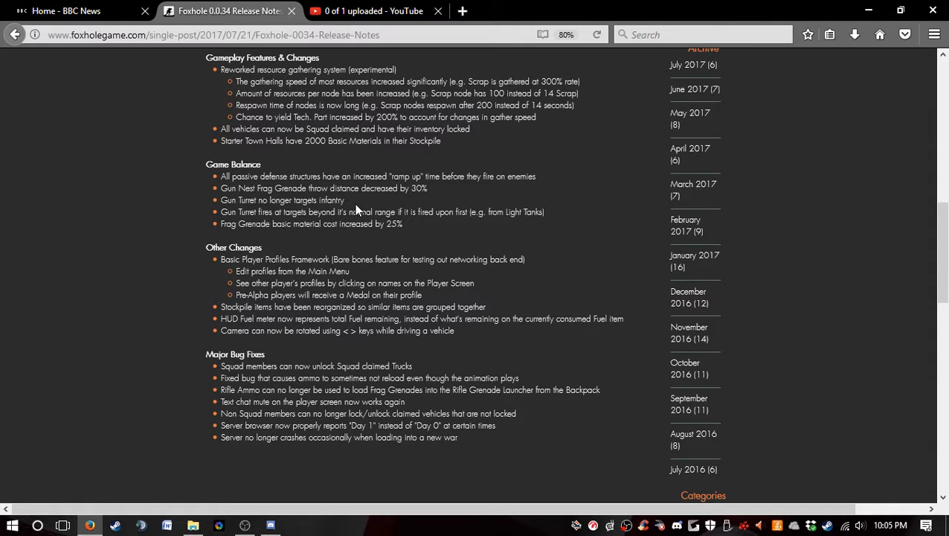
- Scroll down slightly so the comment count appears below Major Bug Fixes
scroll(down, 3)
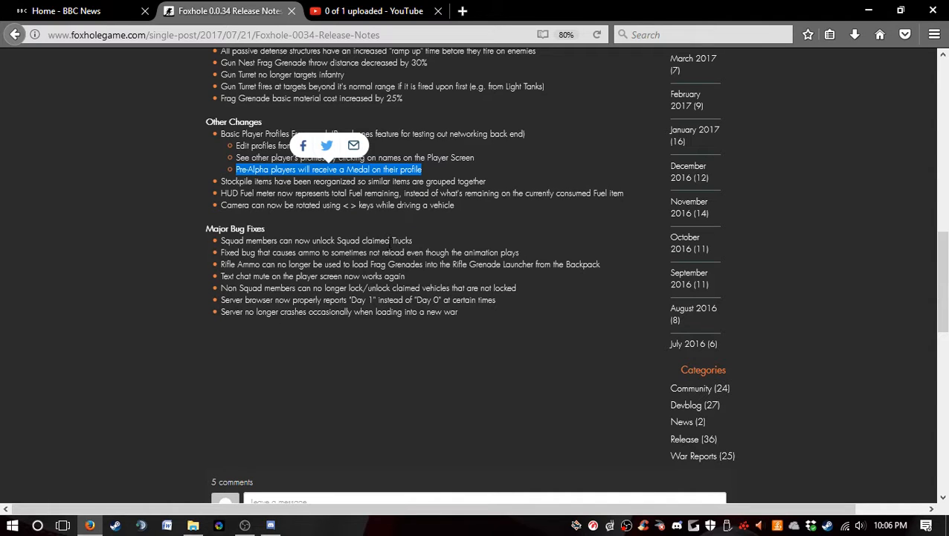
mouse_move(526, 244)
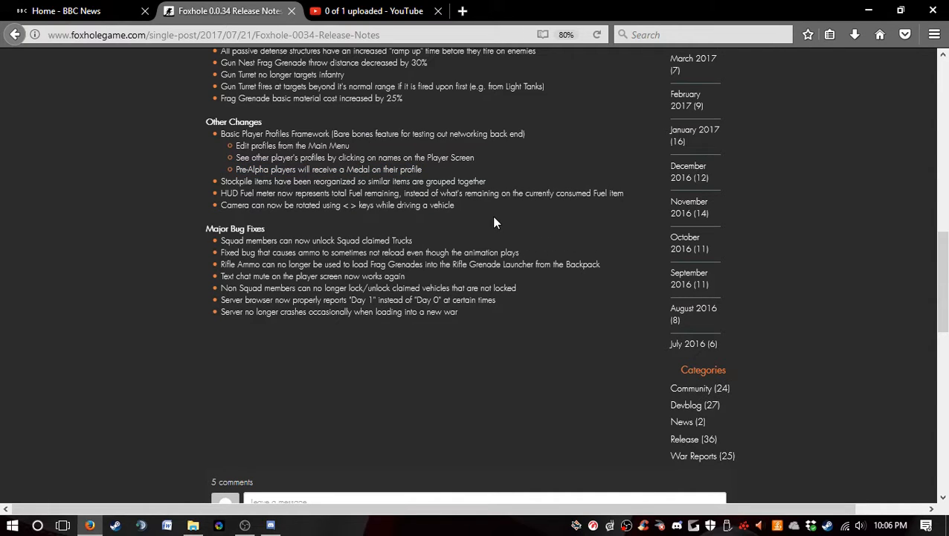
mouse_move(458, 223)
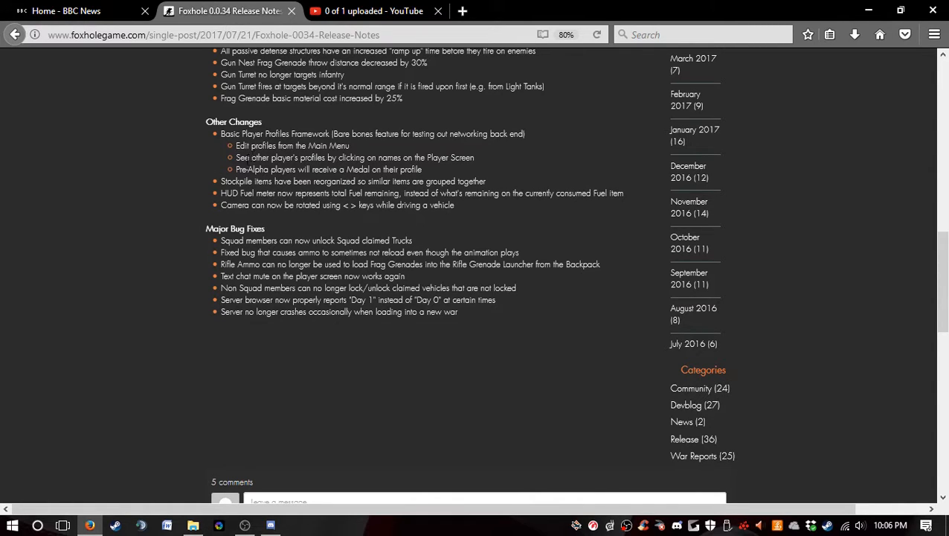
mouse_move(423, 156)
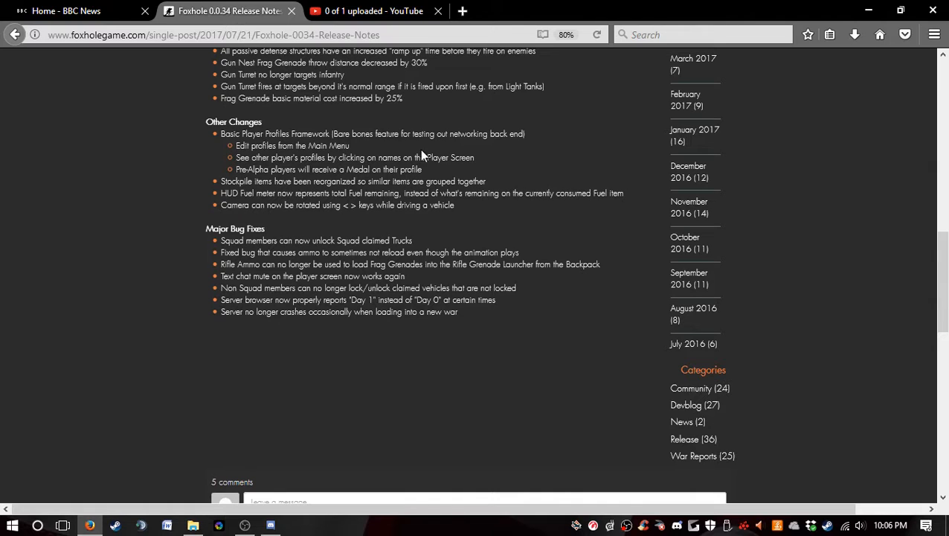
mouse_move(521, 152)
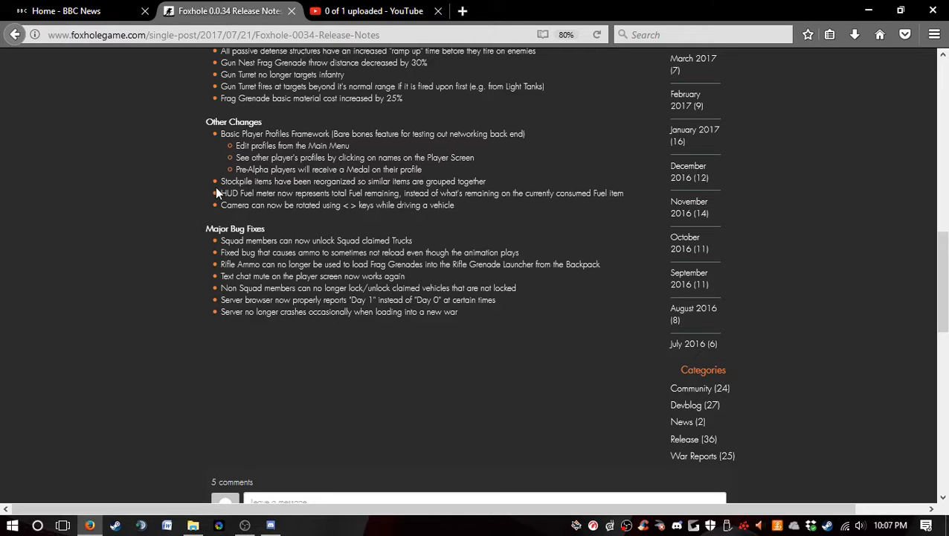
mouse_move(176, 185)
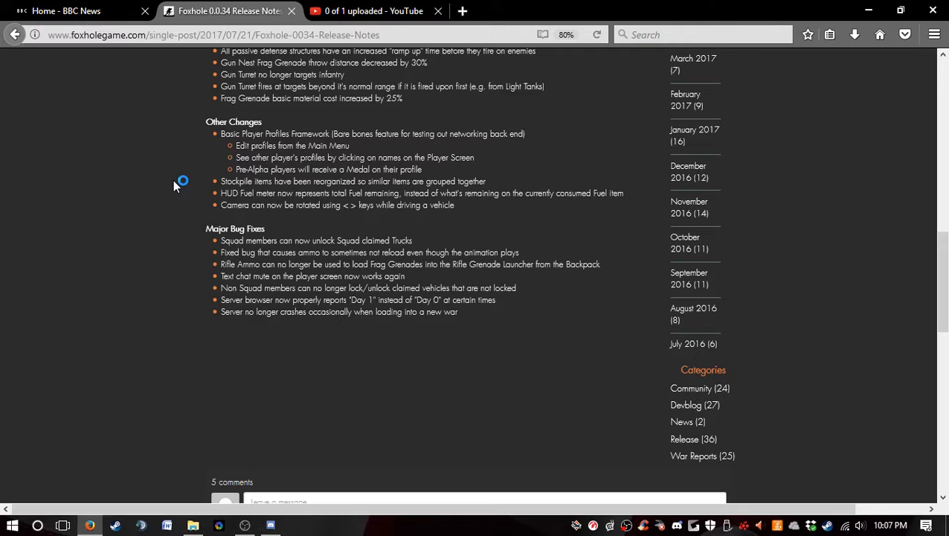
mouse_move(179, 185)
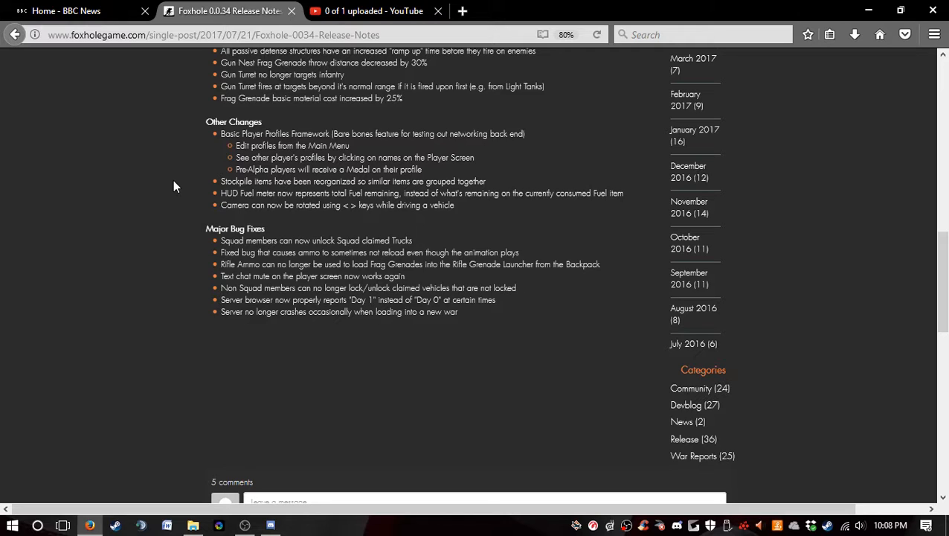
- Scroll so the Update 0.0.33 banner and Gameplay Features & Changes list are in view
scroll(down, 3)
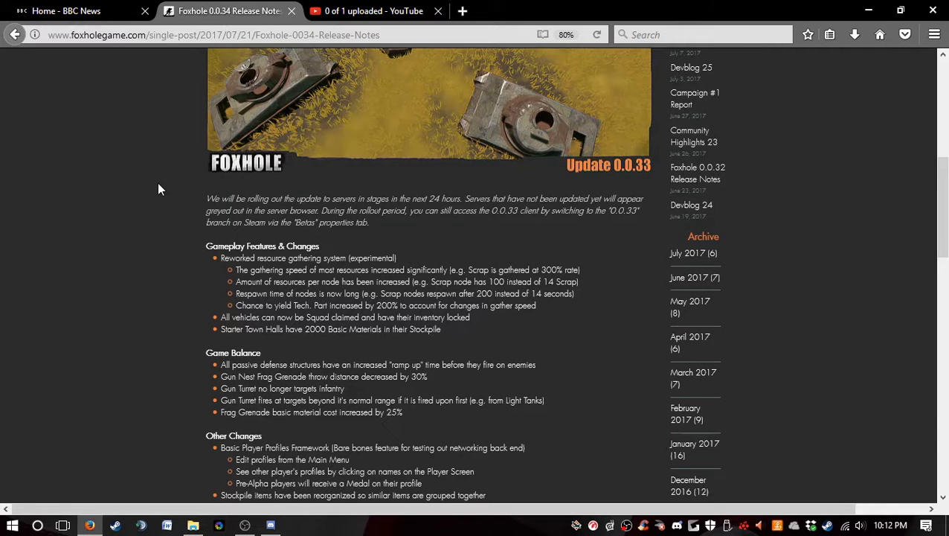
- Select the 'Pre-Alpha players will receive a Medal on their profile' line under Other Changes
scroll(down, 3)
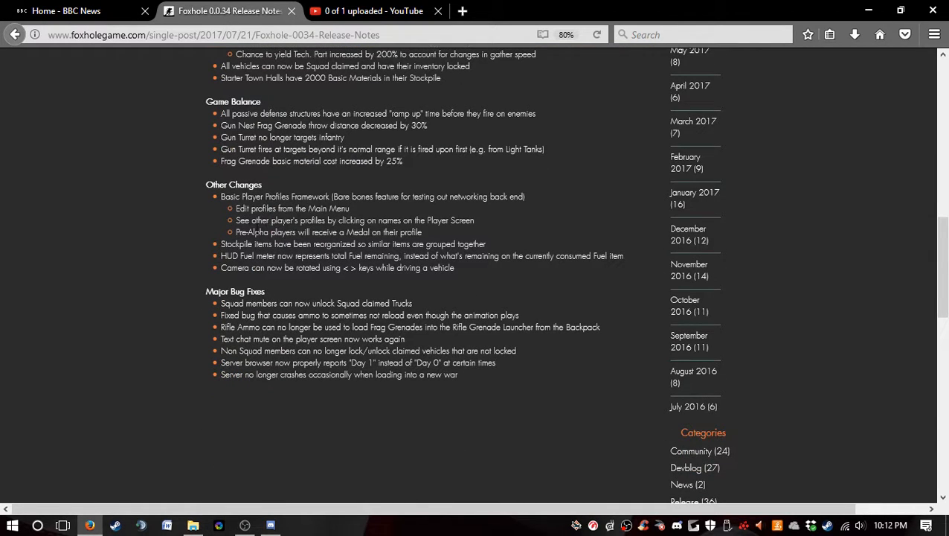
triple_click(327, 232)
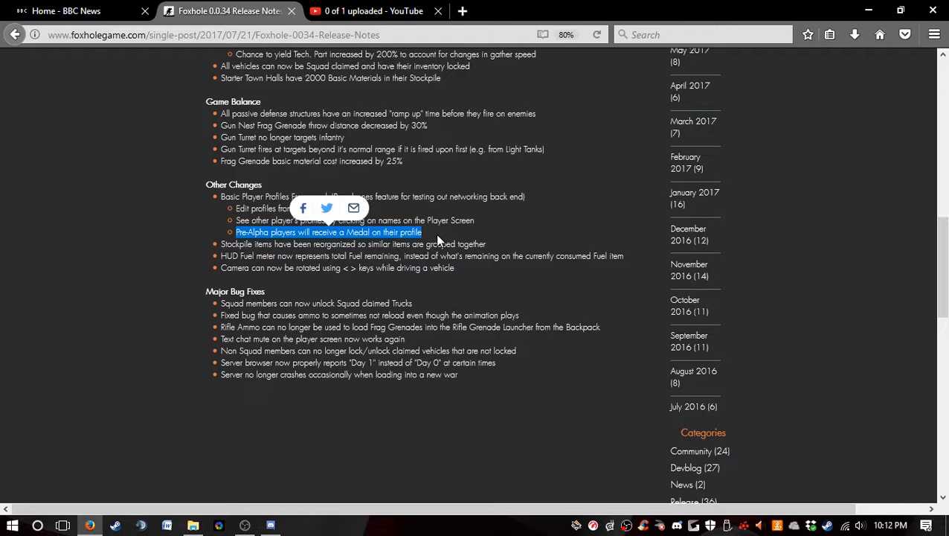
mouse_move(517, 247)
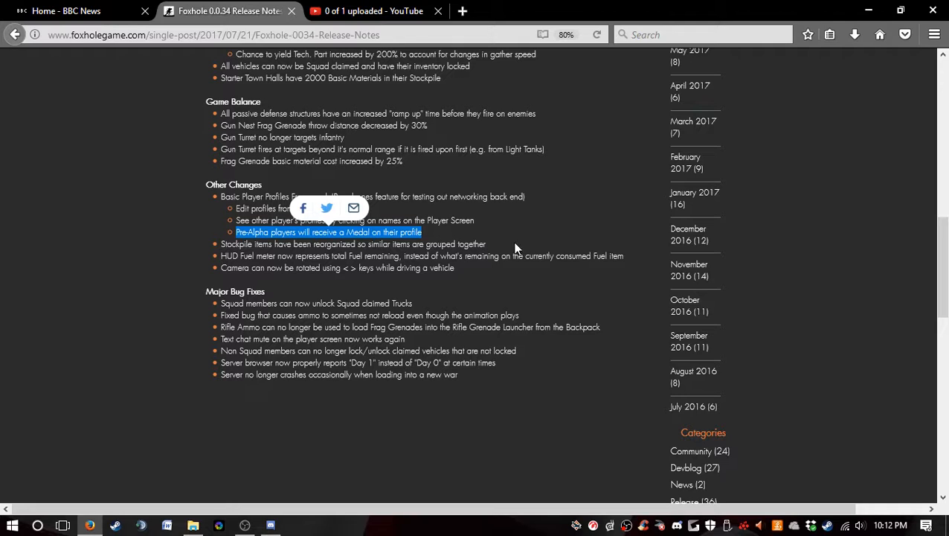